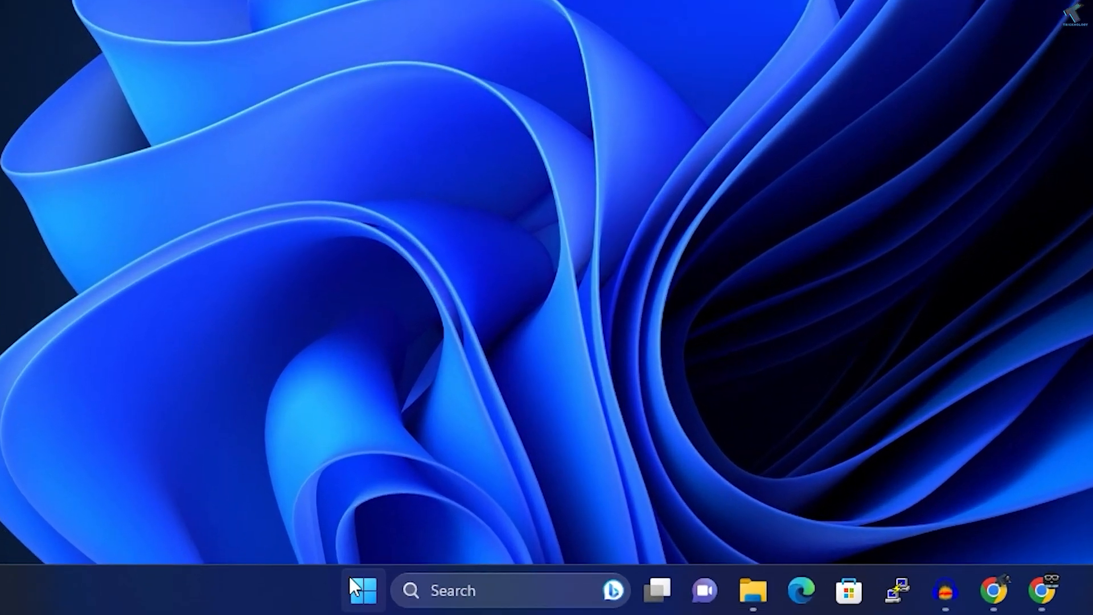
- Reach the Display page of Windows Settings via the Start quick links
right_click(363, 591)
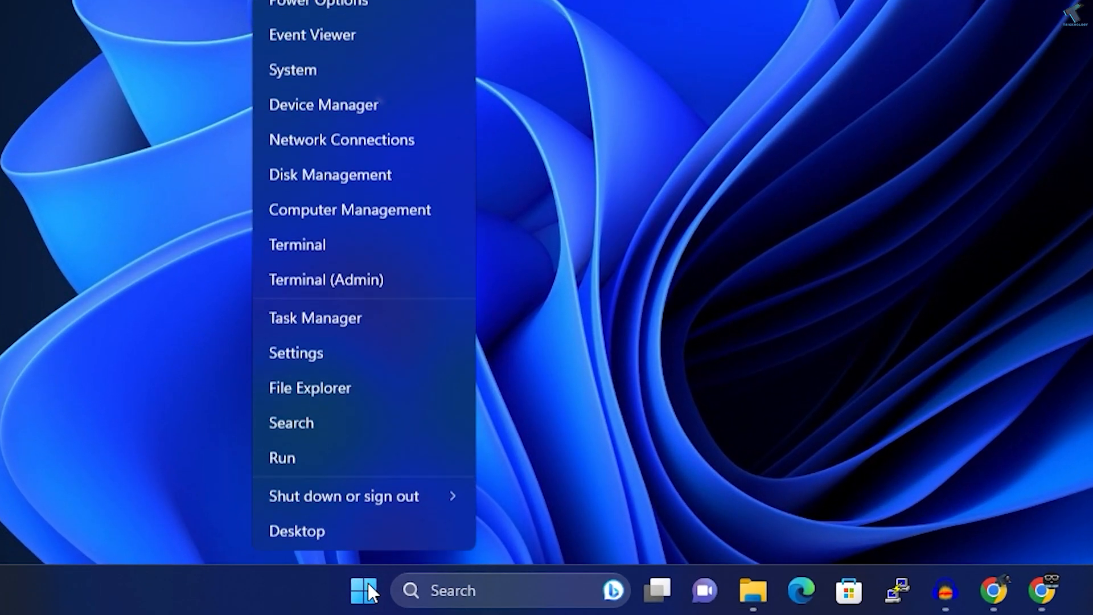
left_click(296, 530)
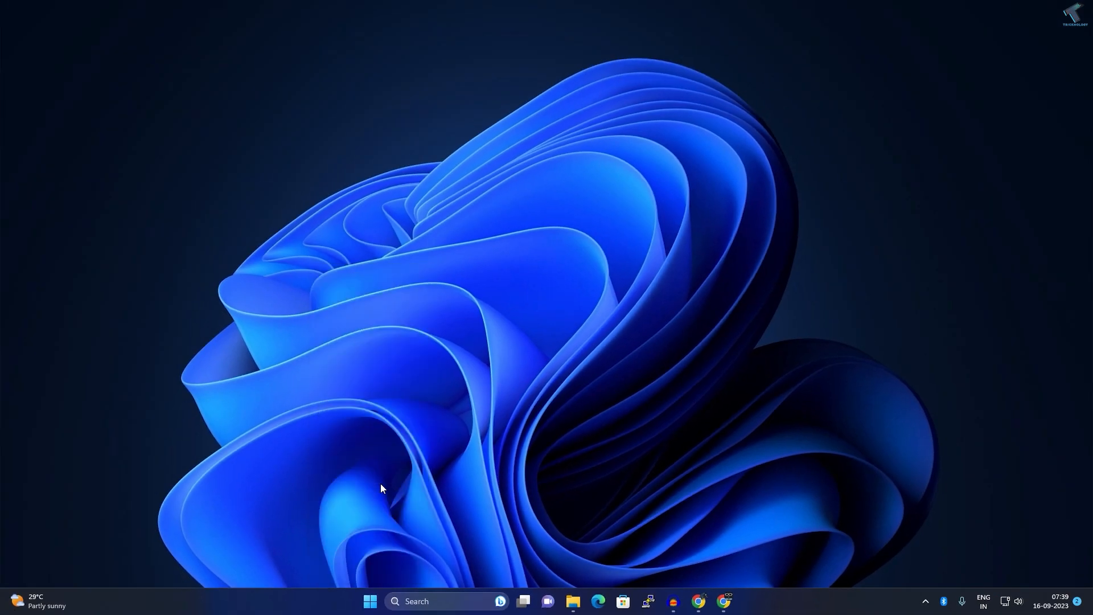
left_click(735, 602)
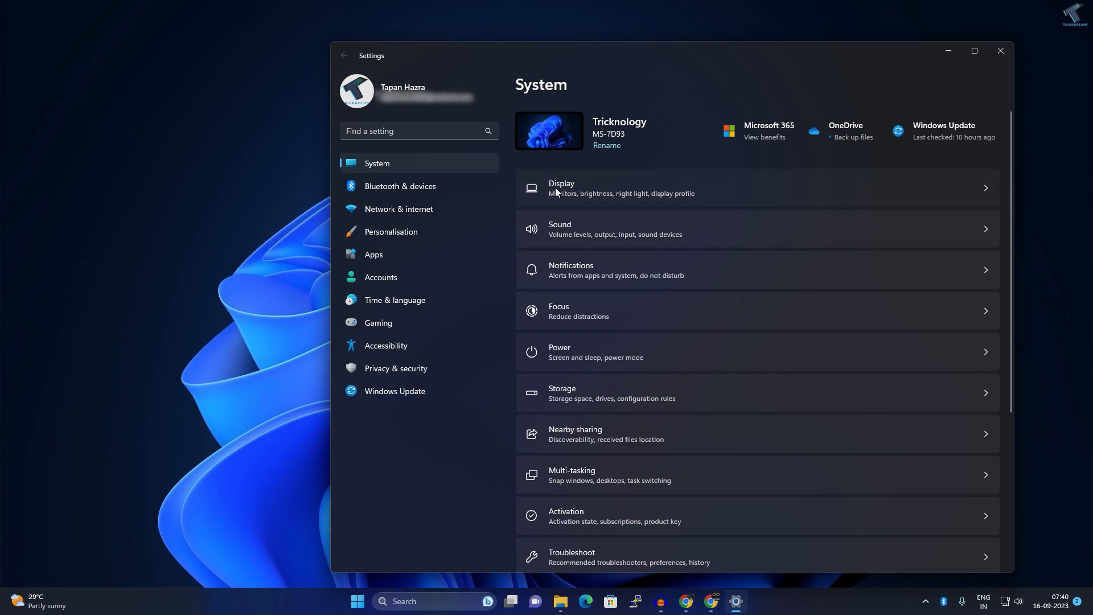
left_click(561, 188)
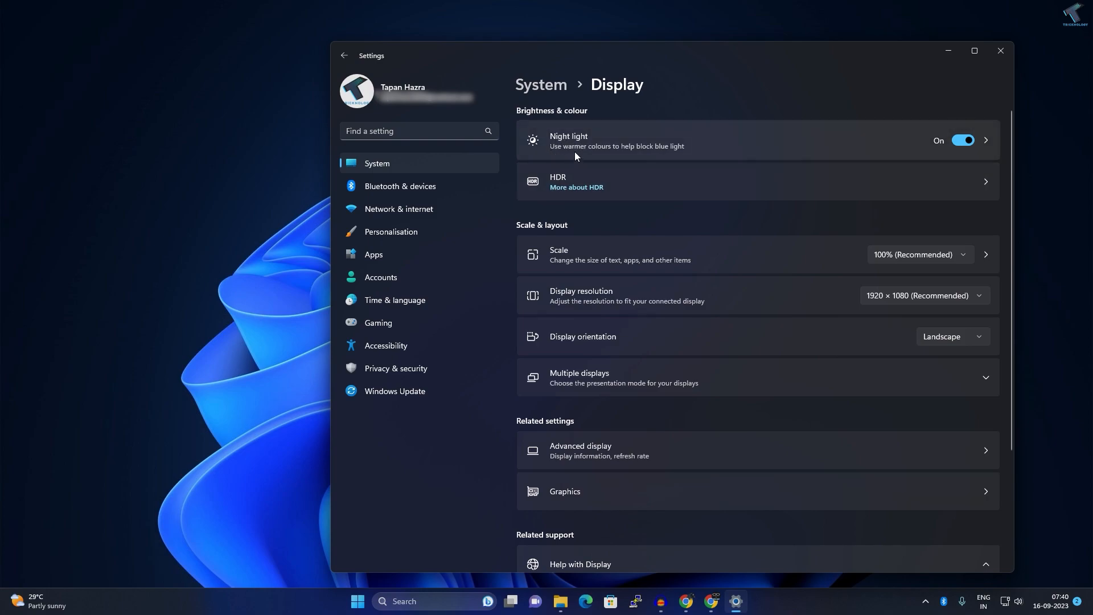
mouse_move(620, 146)
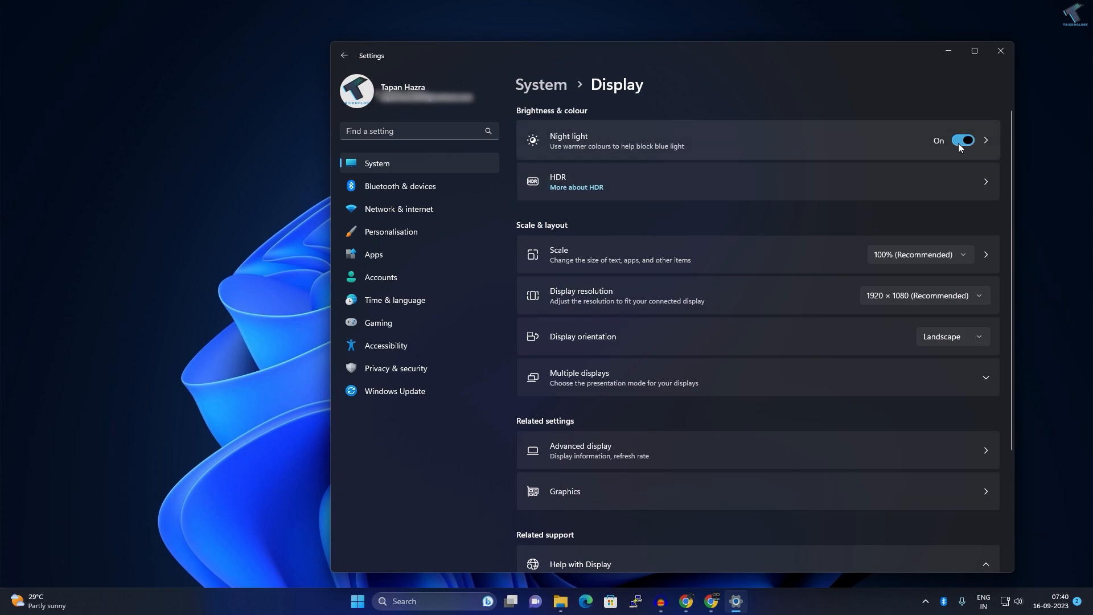
- Switch Night light off and close Settings
left_click(963, 140)
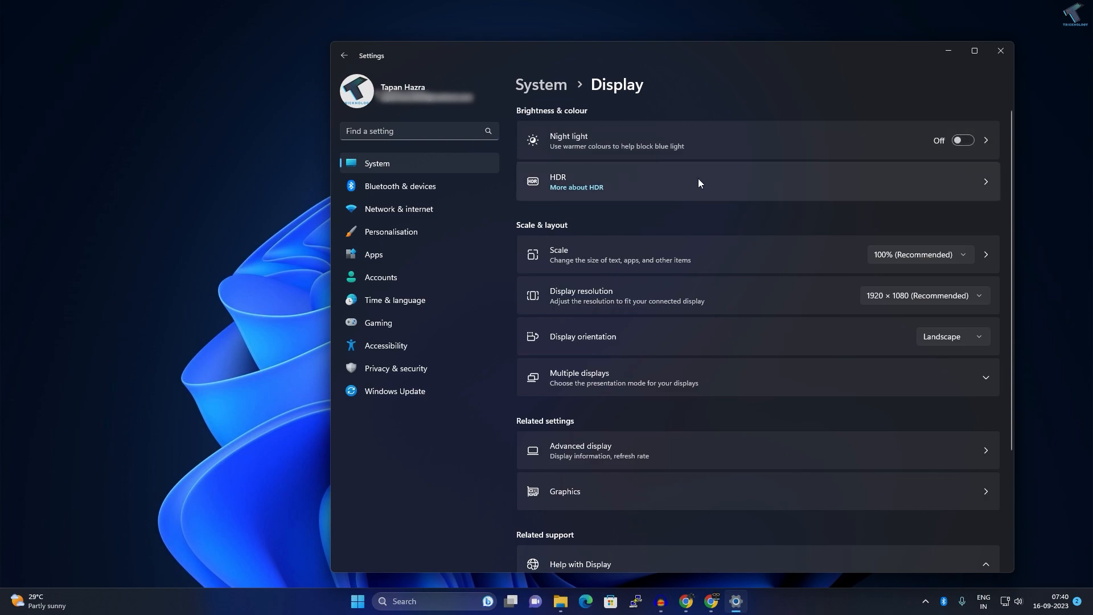
mouse_move(1002, 51)
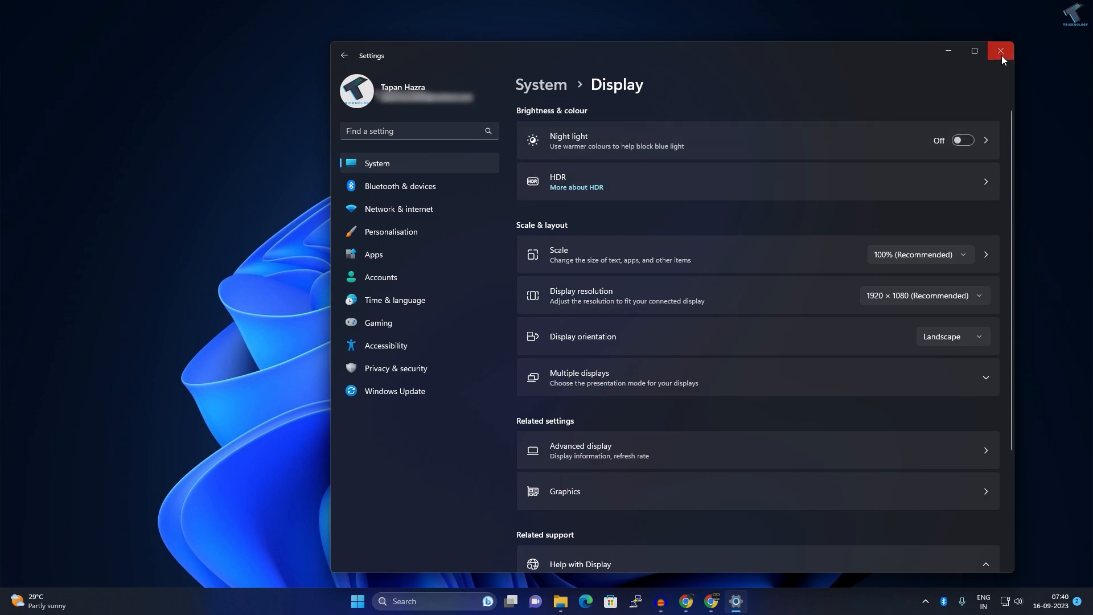
left_click(1000, 52)
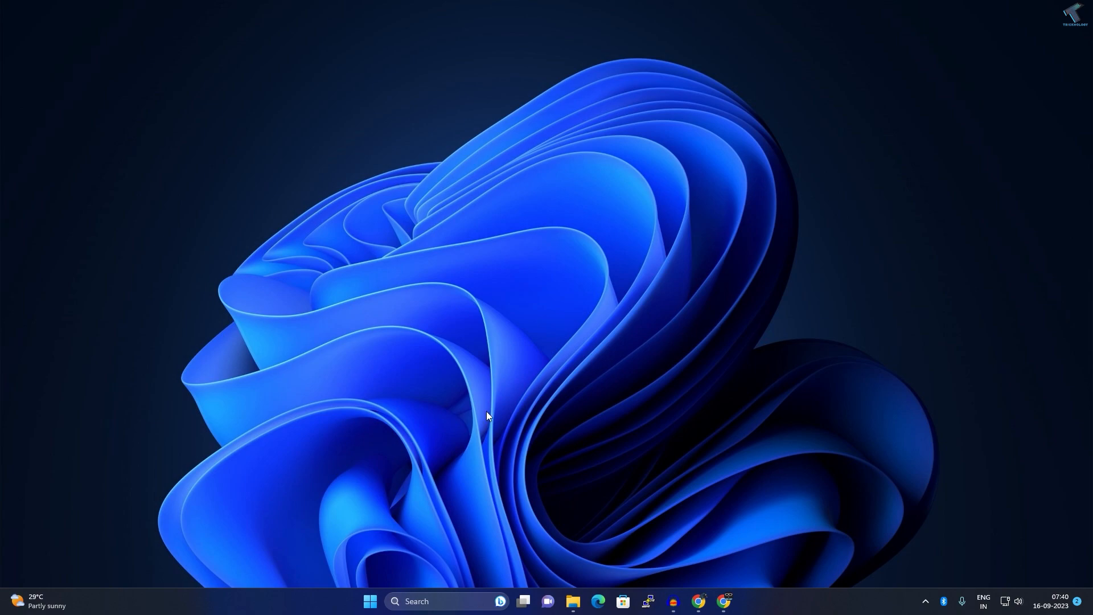
mouse_move(370, 602)
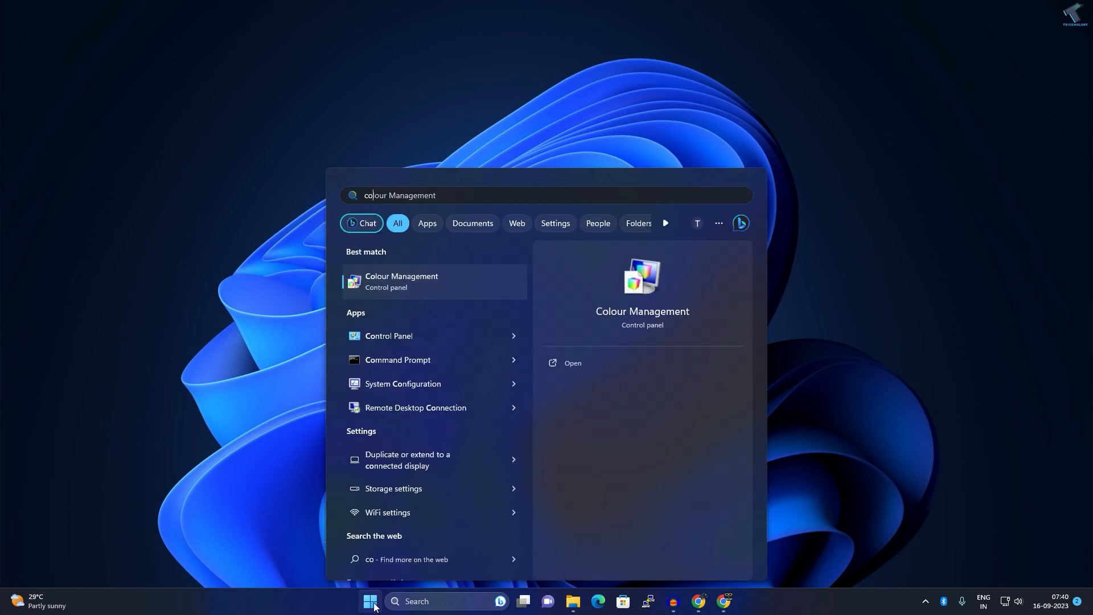
- Search 'color management' and launch the Colour Management control panel
type("color management")
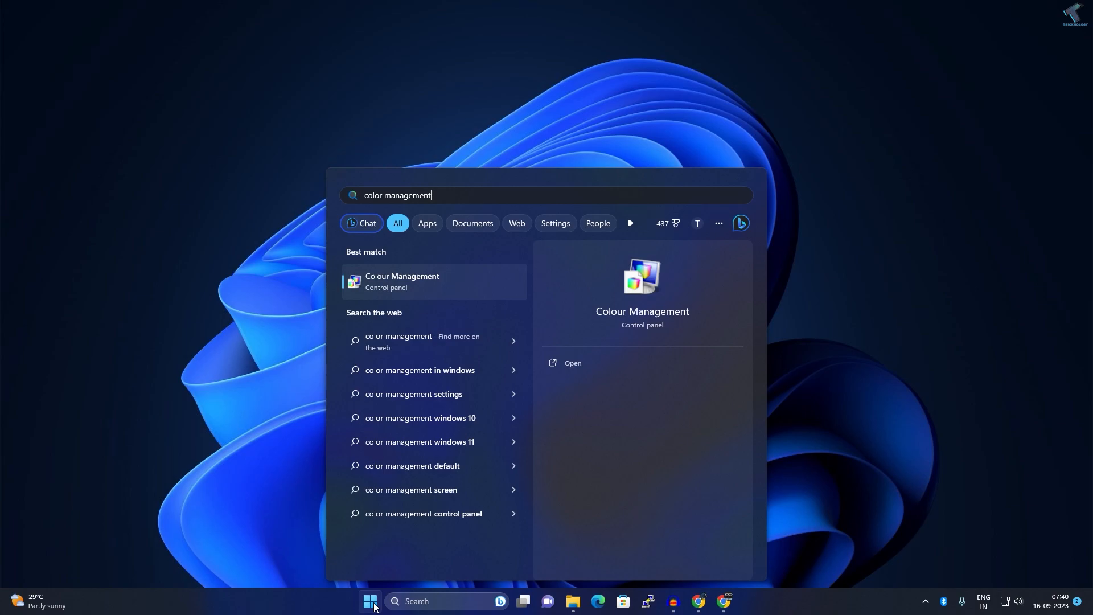
left_click(402, 281)
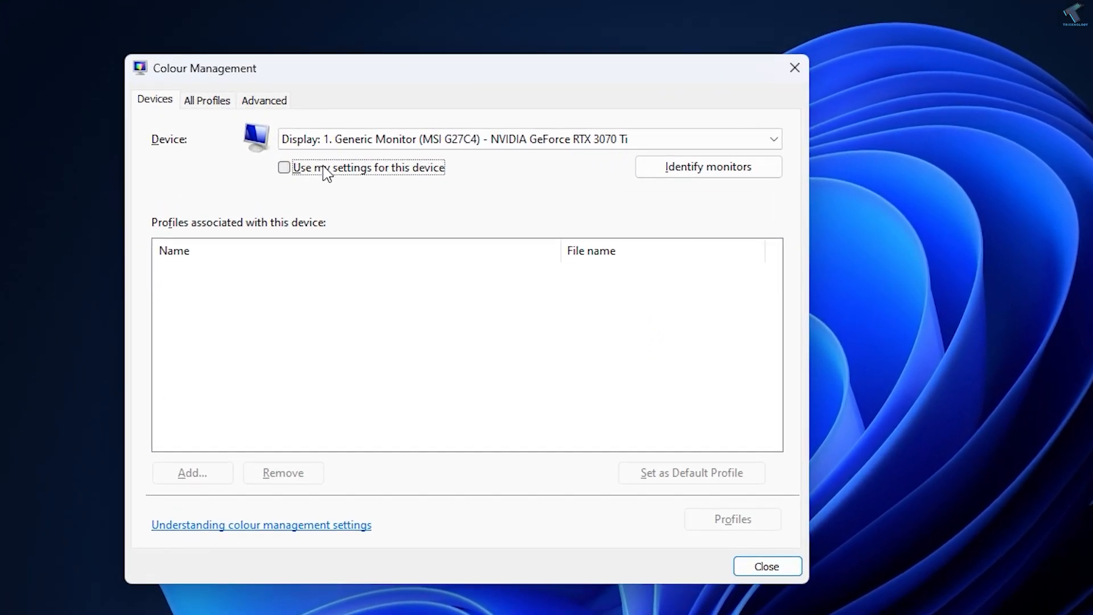
- Enable 'Use my settings for this device' for the MSI G27C4 and bring up the Profiles reset options
left_click(284, 167)
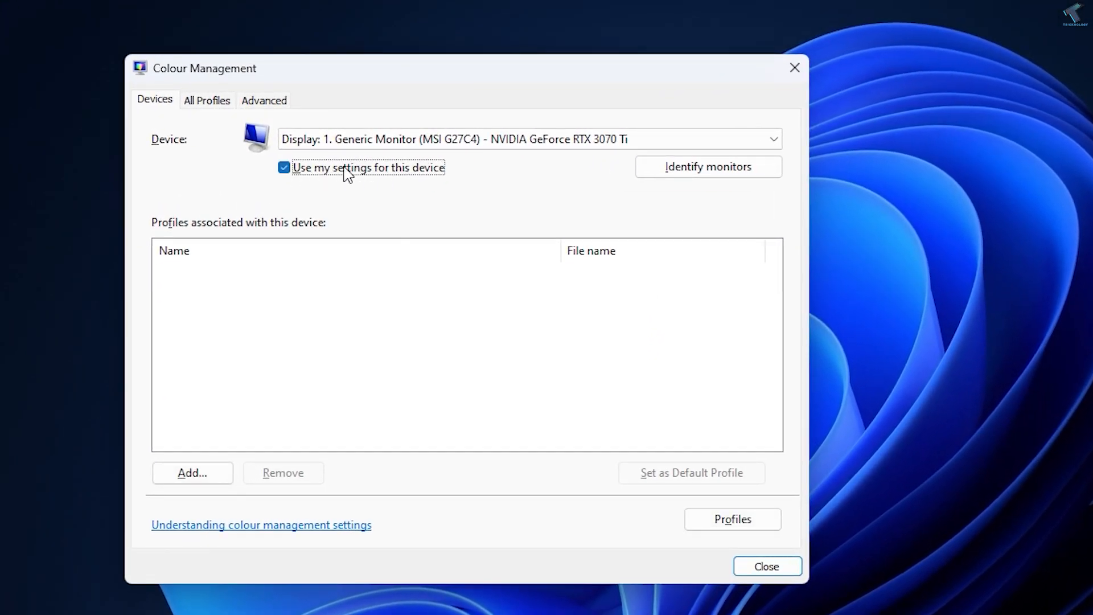
left_click(732, 520)
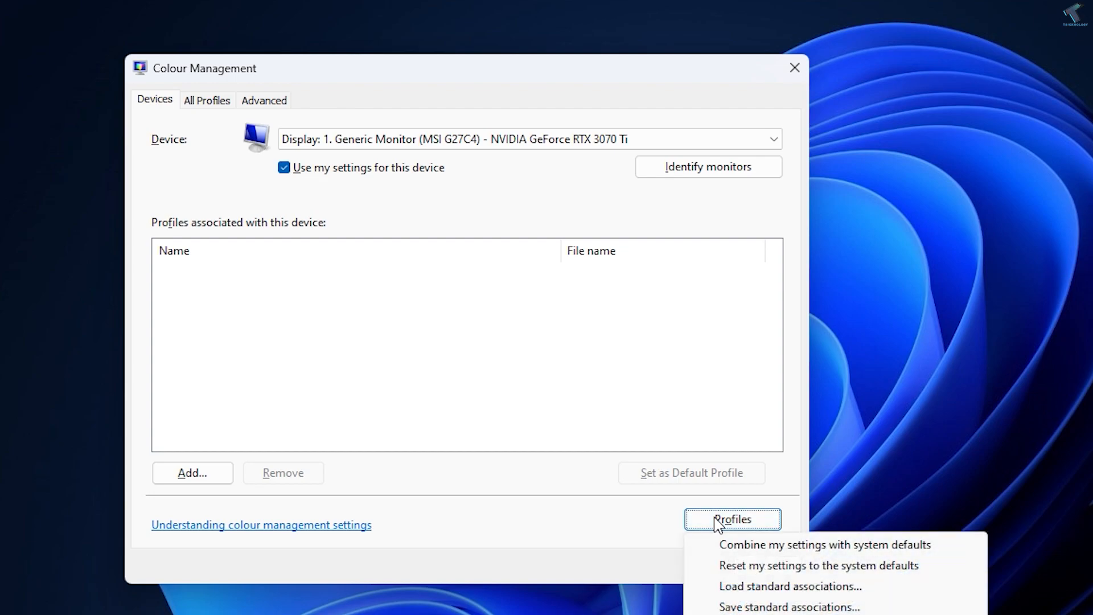
mouse_move(771, 566)
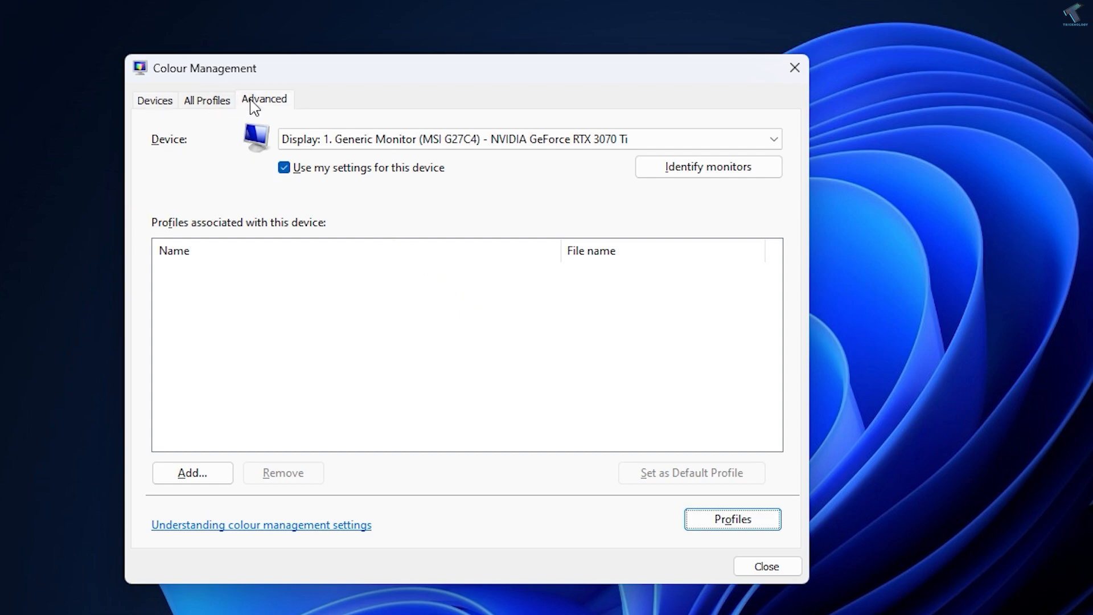
- On Advanced, keep the device profile at System default (sRGB IEC61966-2.1) and close Colour Management
left_click(263, 100)
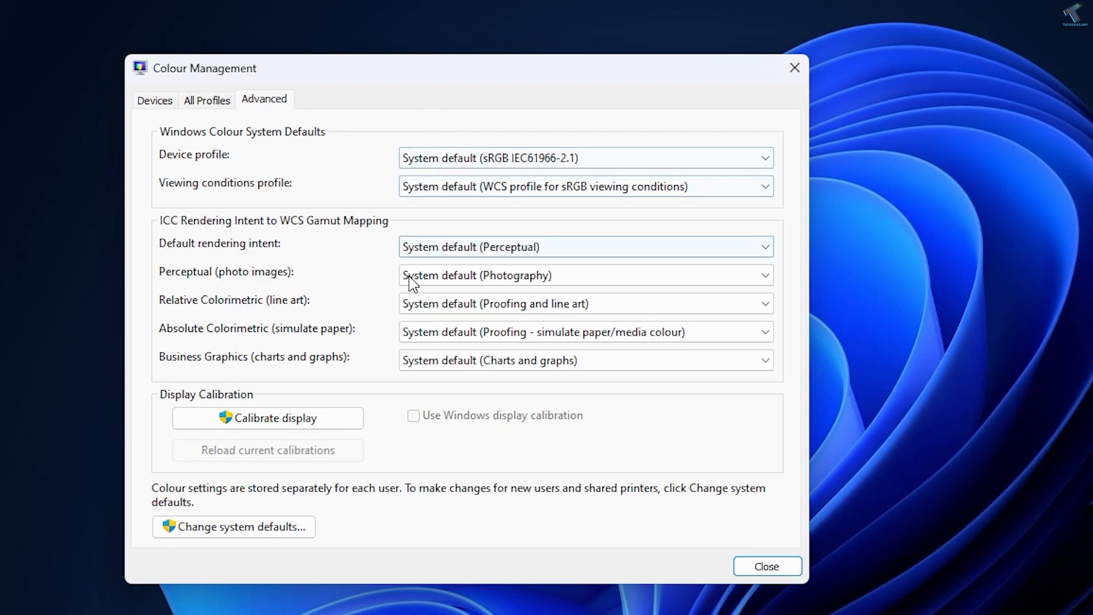
left_click(584, 157)
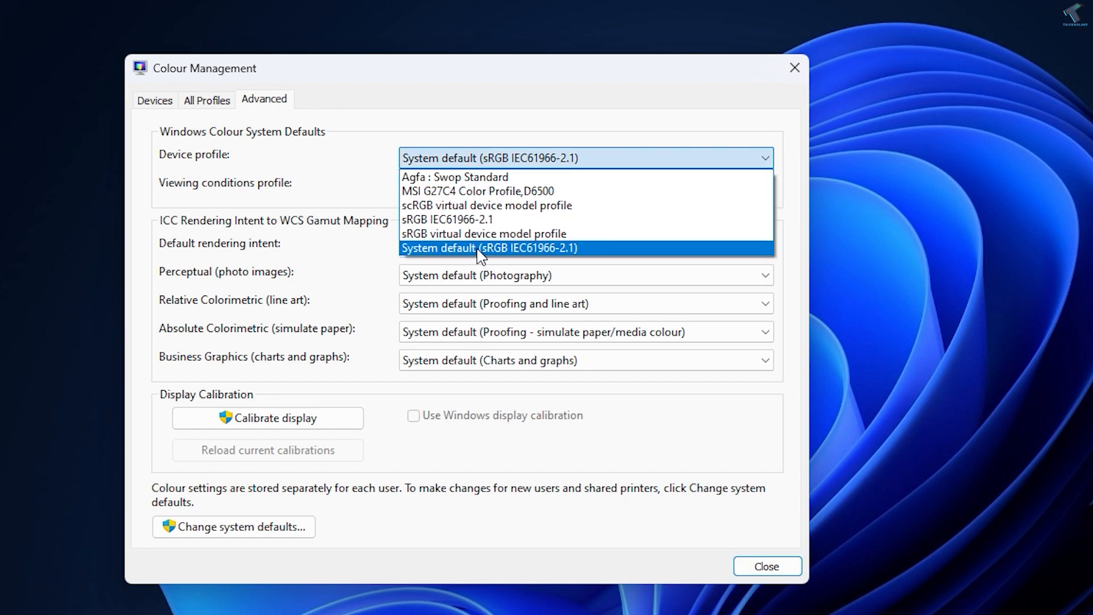
left_click(489, 247)
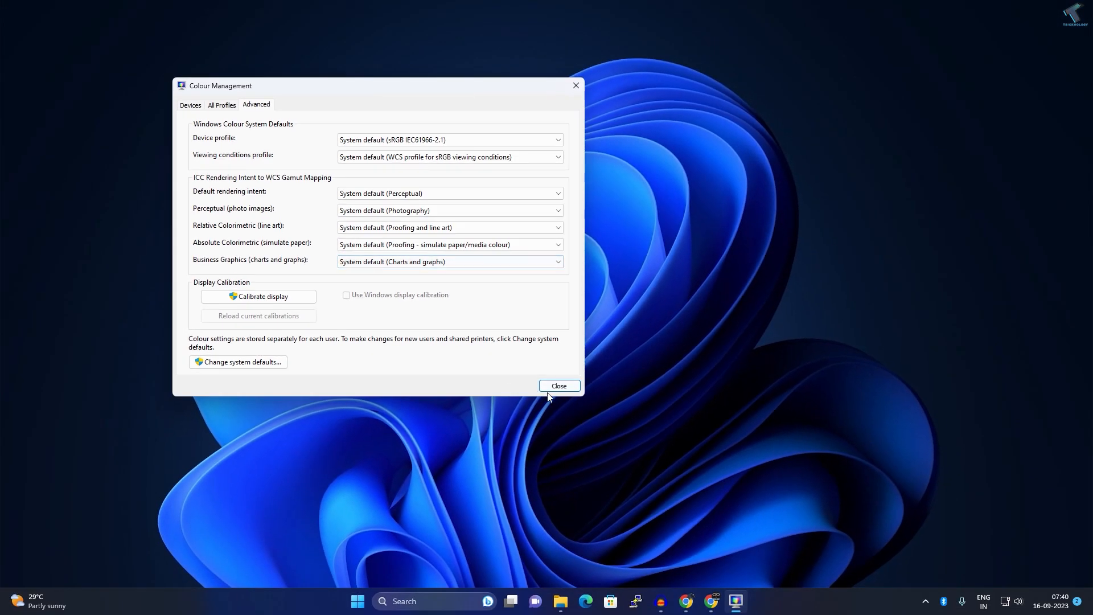
left_click(558, 386)
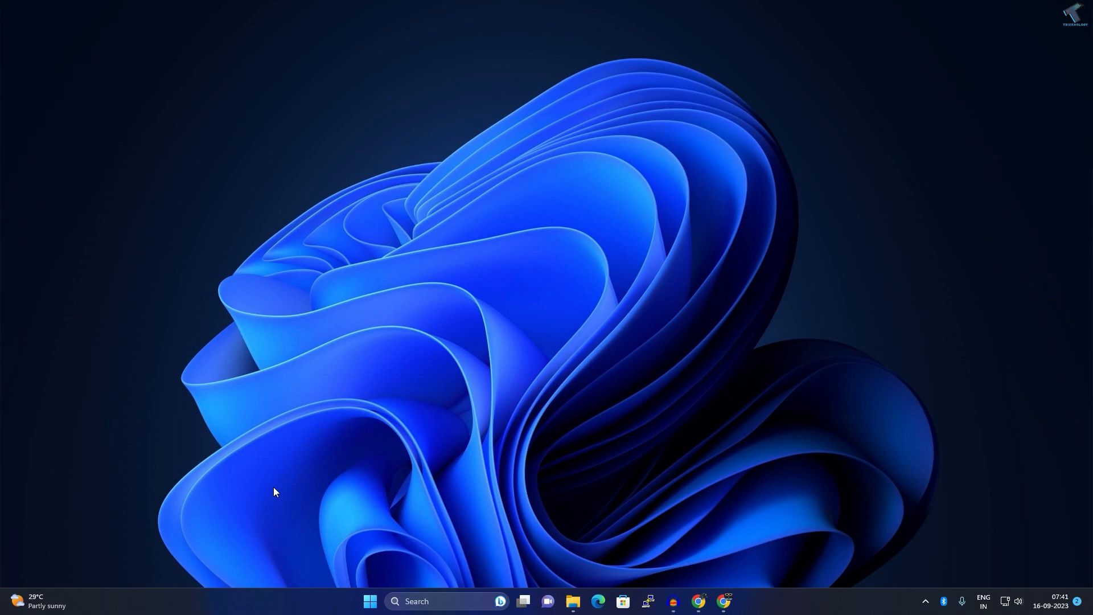
mouse_move(365, 576)
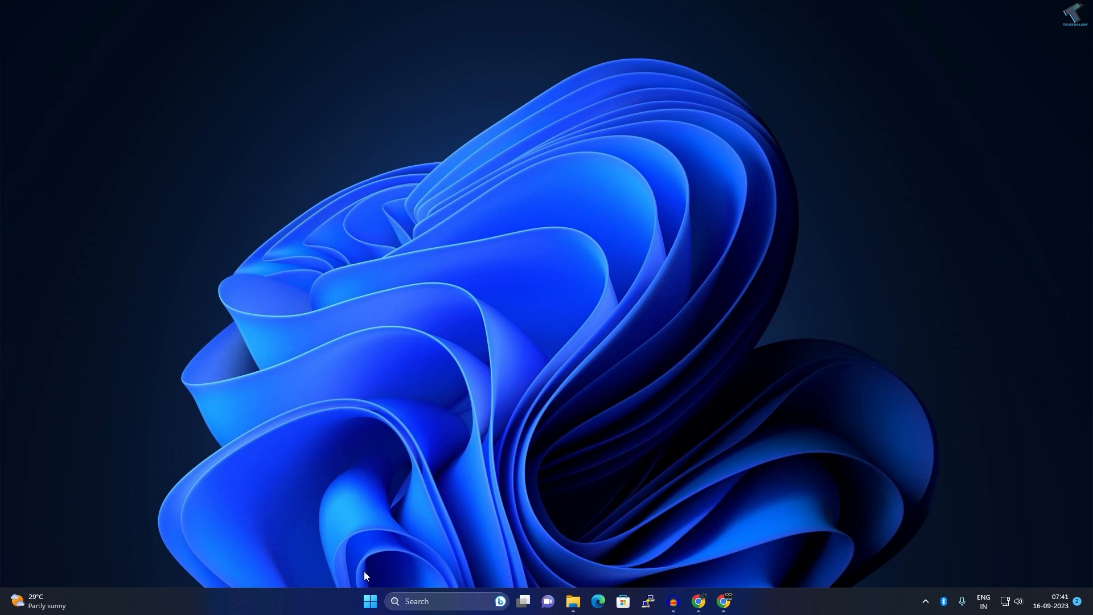
- Search 'calibrate' from Start to launch Display Colour Calibration
left_click(371, 601)
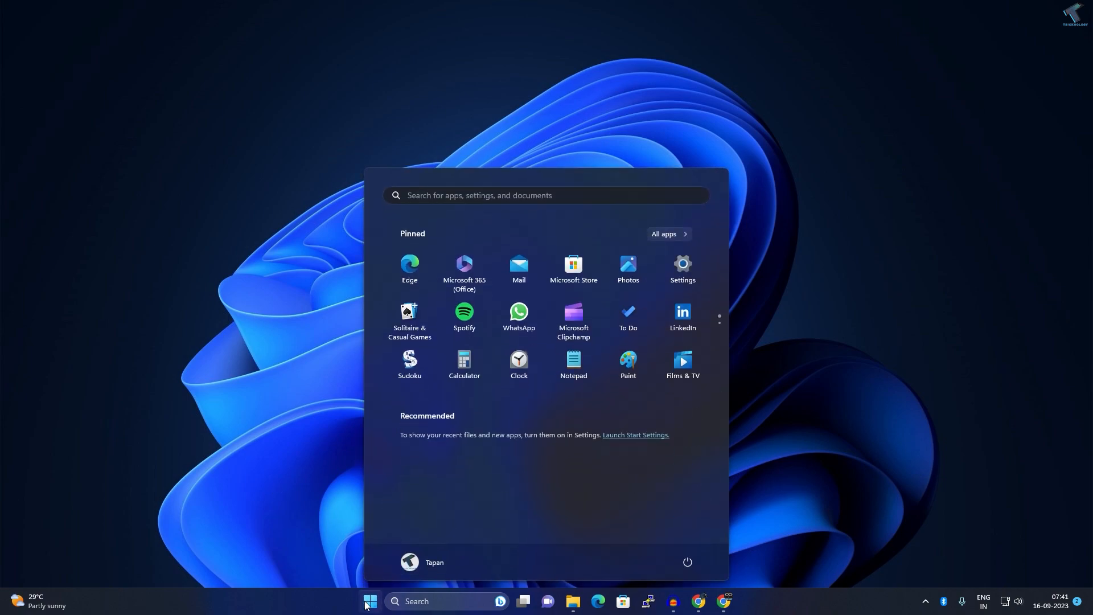
type("cala")
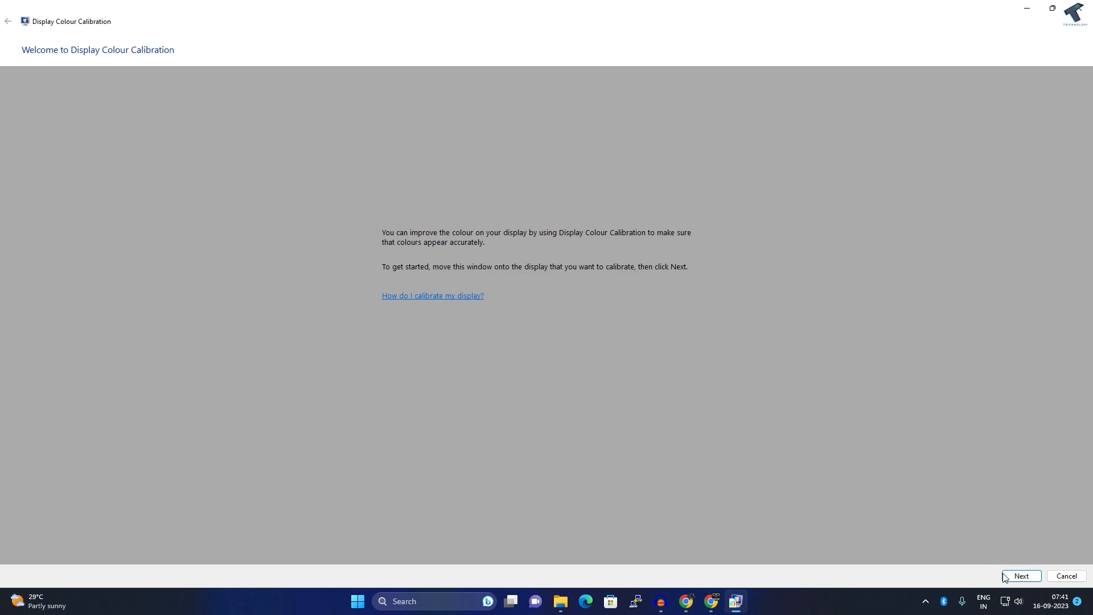
- Advance three pages to Adjust gamma and reset the gamma slider to default
left_click(1021, 575)
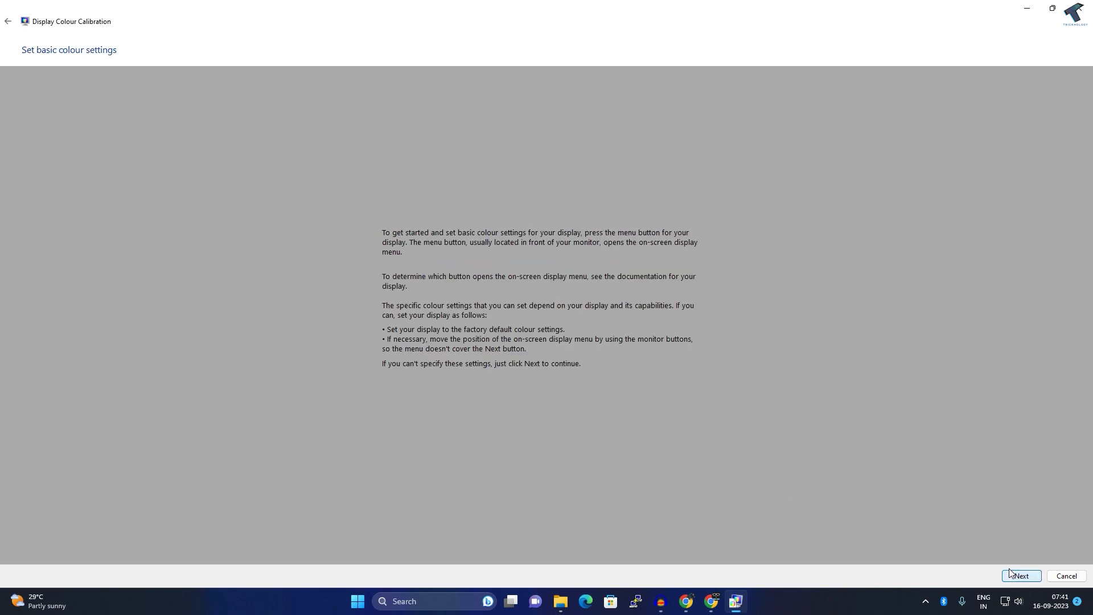
left_click(1020, 576)
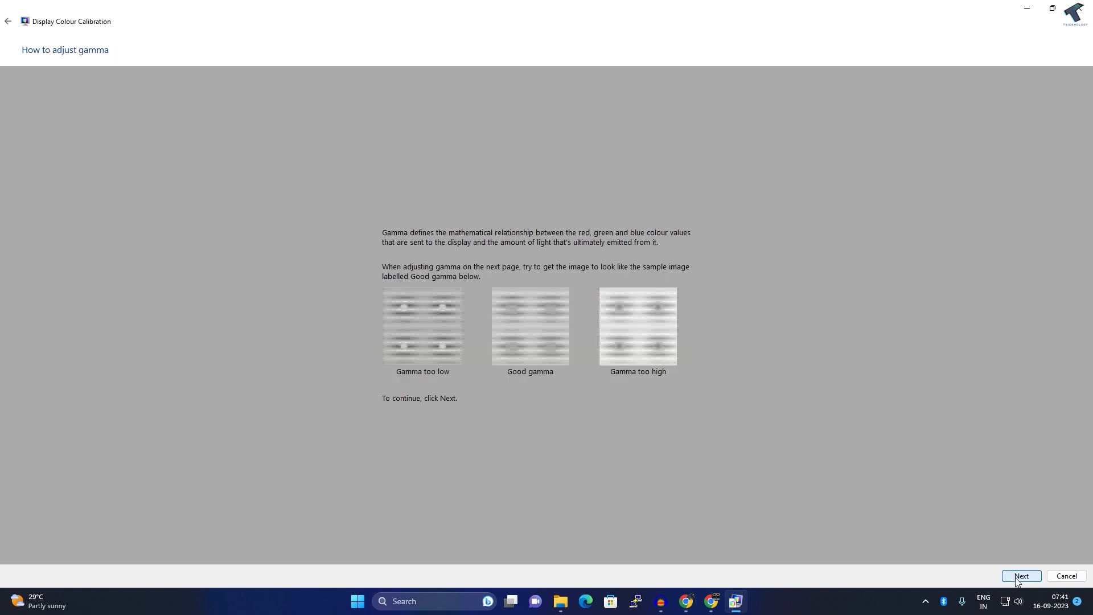
left_click(1020, 576)
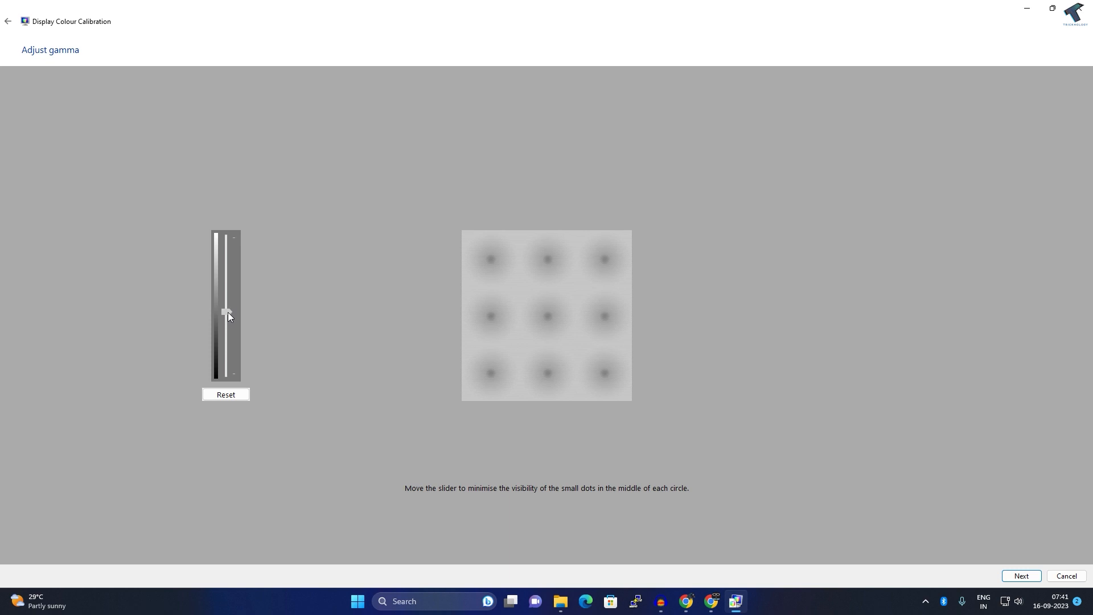
left_click(225, 394)
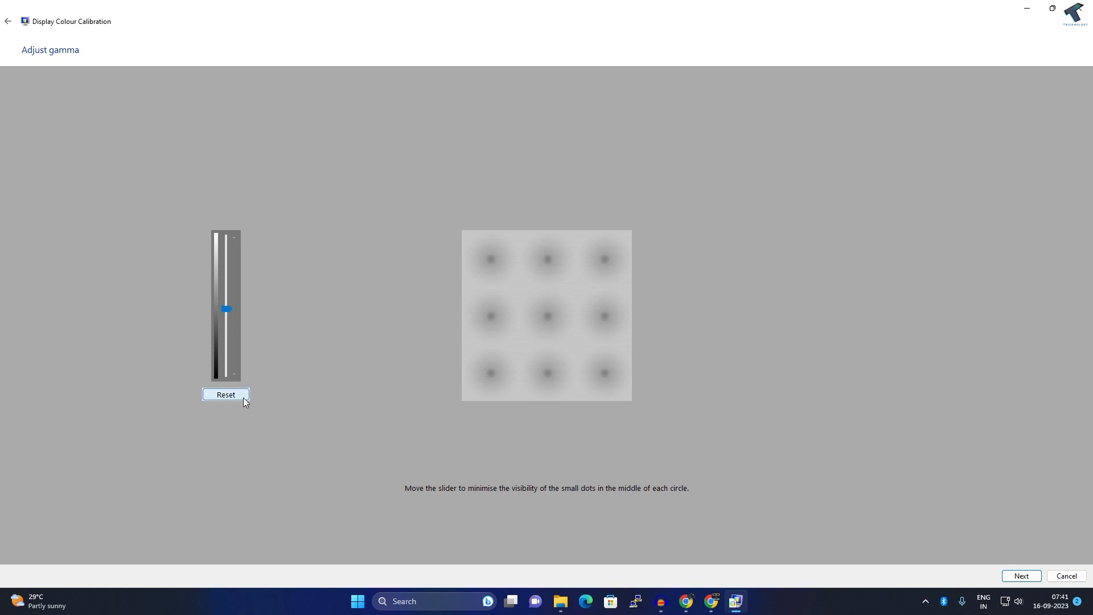